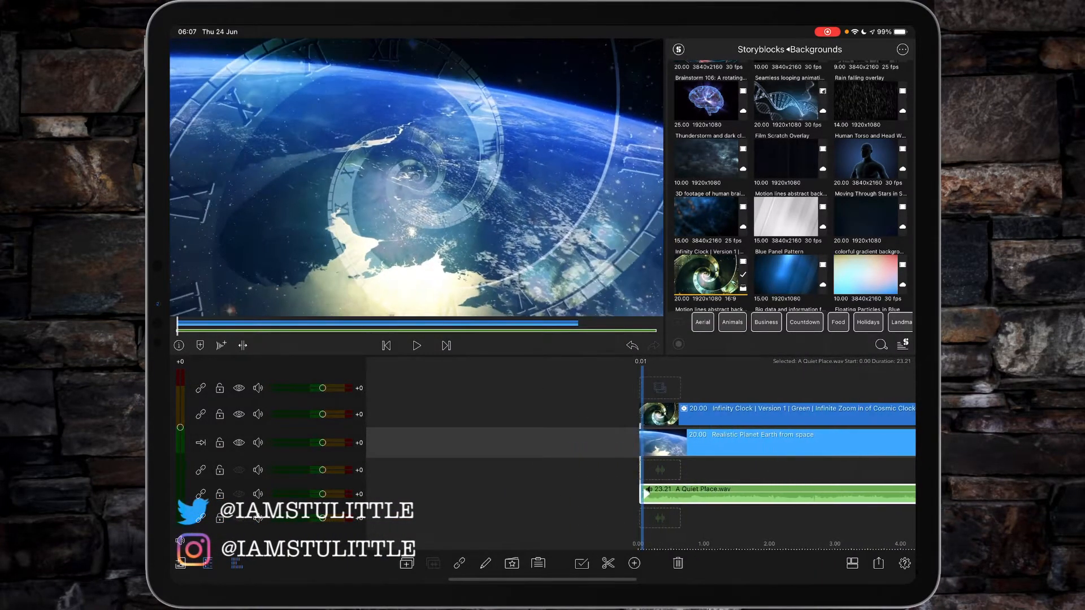
# Record a roughly 27-second Voiceover-10 narration onto a track above the A Quiet Place music.
pyautogui.click(417, 346)
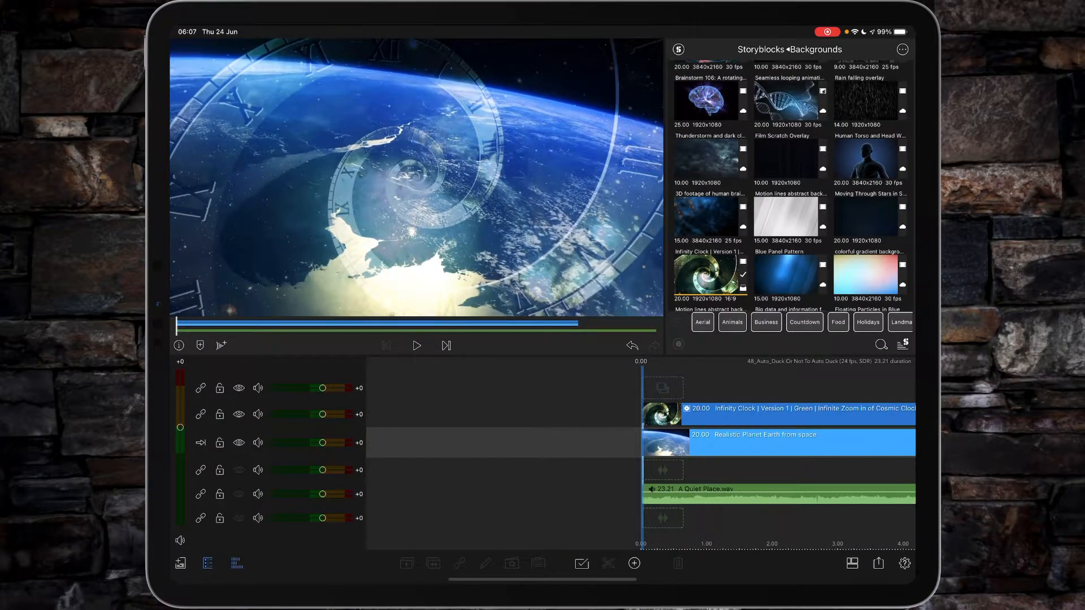
pyautogui.click(633, 563)
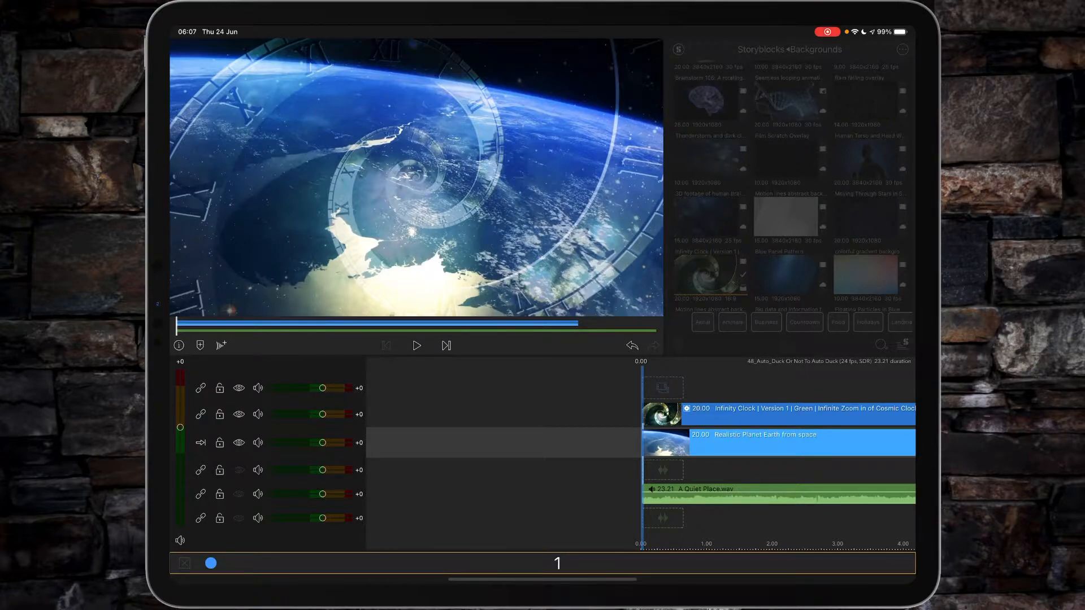
pyautogui.click(416, 346)
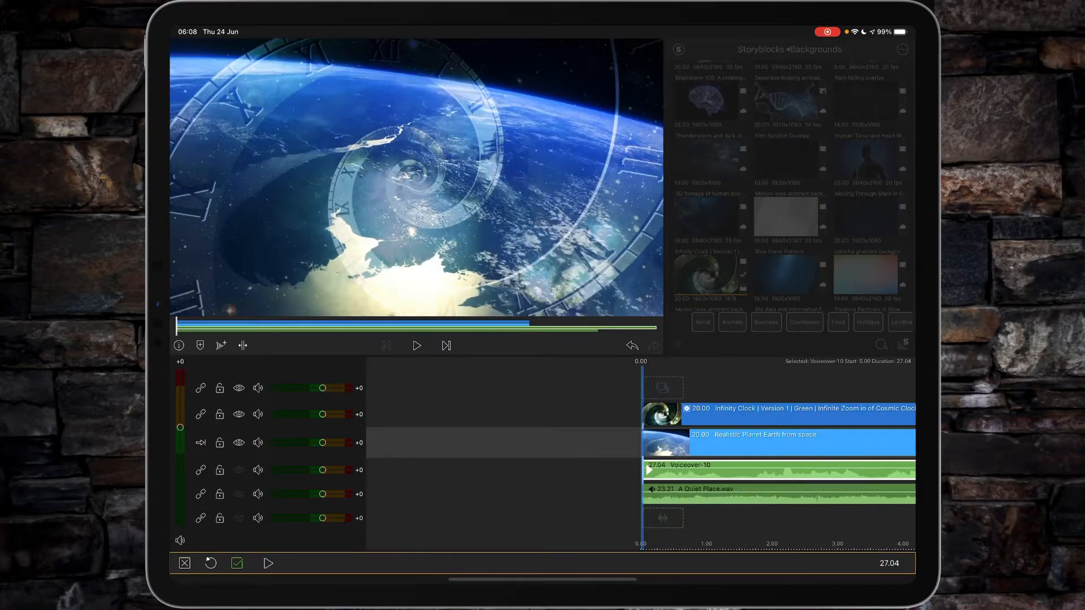
# Review the take, keep it, and bring up Voiceover-10's Audio editor at 0.0 dB.
pyautogui.click(416, 346)
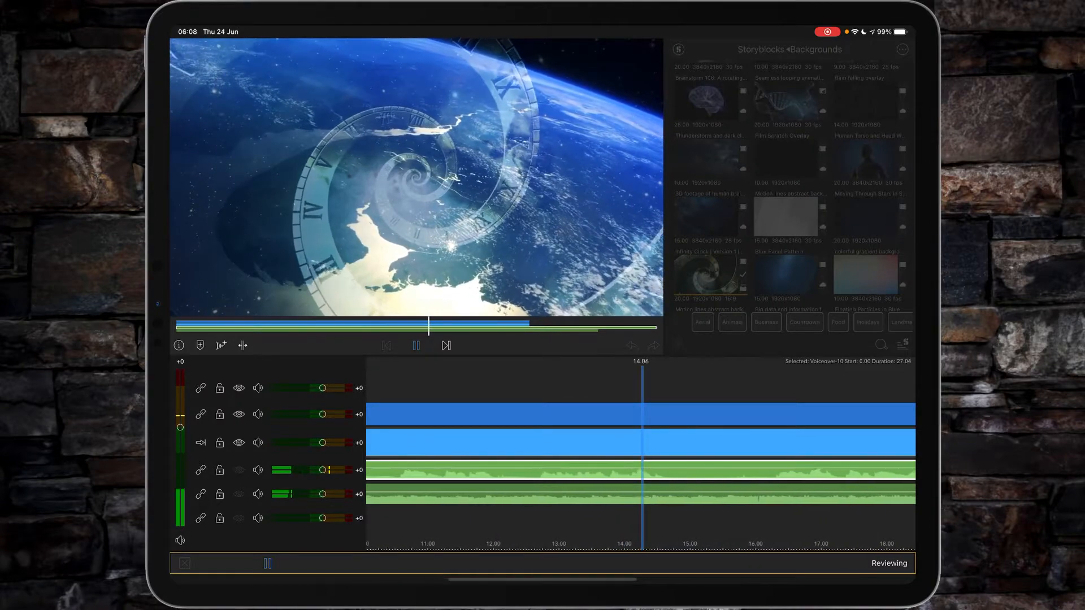
pyautogui.click(416, 346)
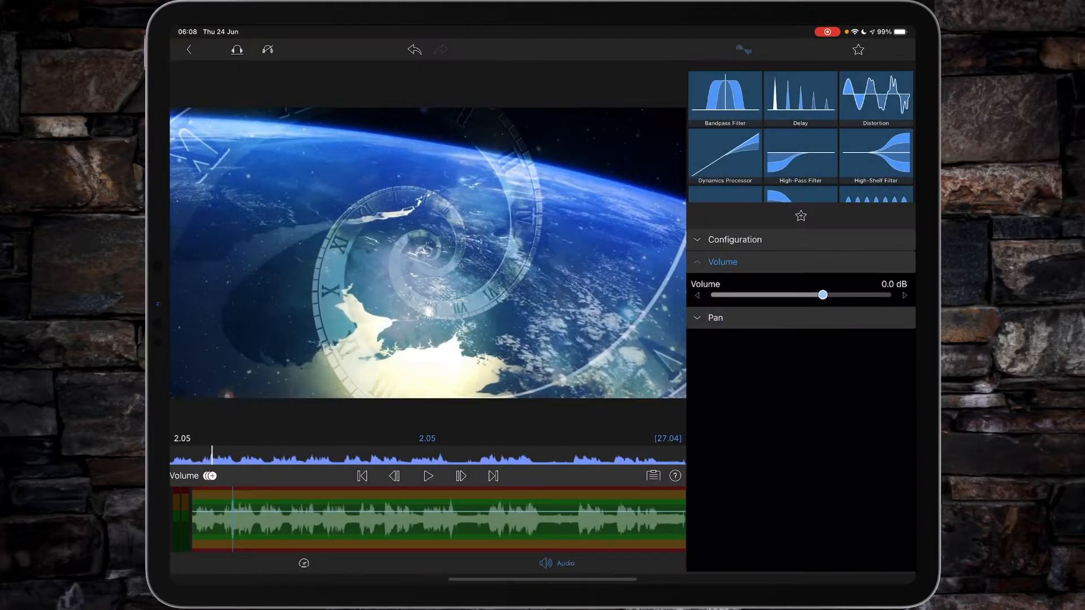
# Confirm Voiceover-10 uses Master ducking and audition it soloed before moving to the music clip.
pyautogui.click(723, 261)
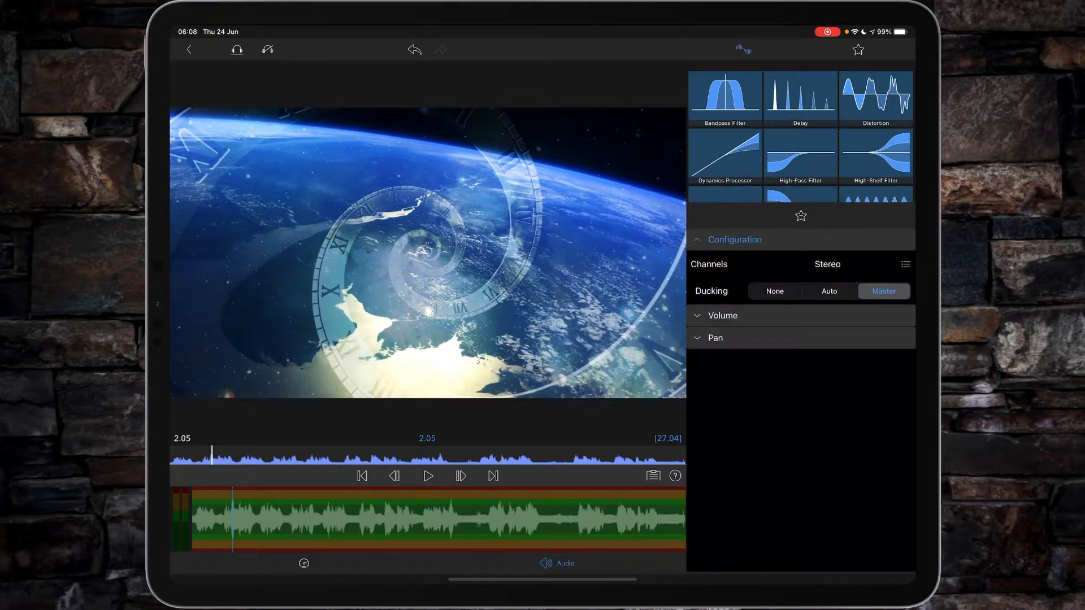
pyautogui.click(427, 475)
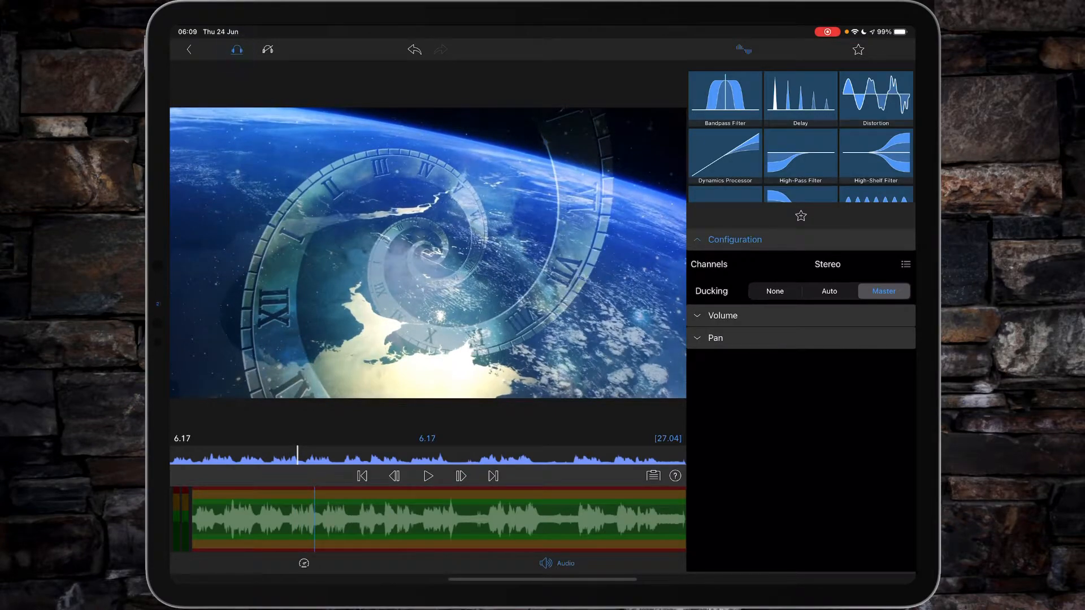
pyautogui.click(427, 476)
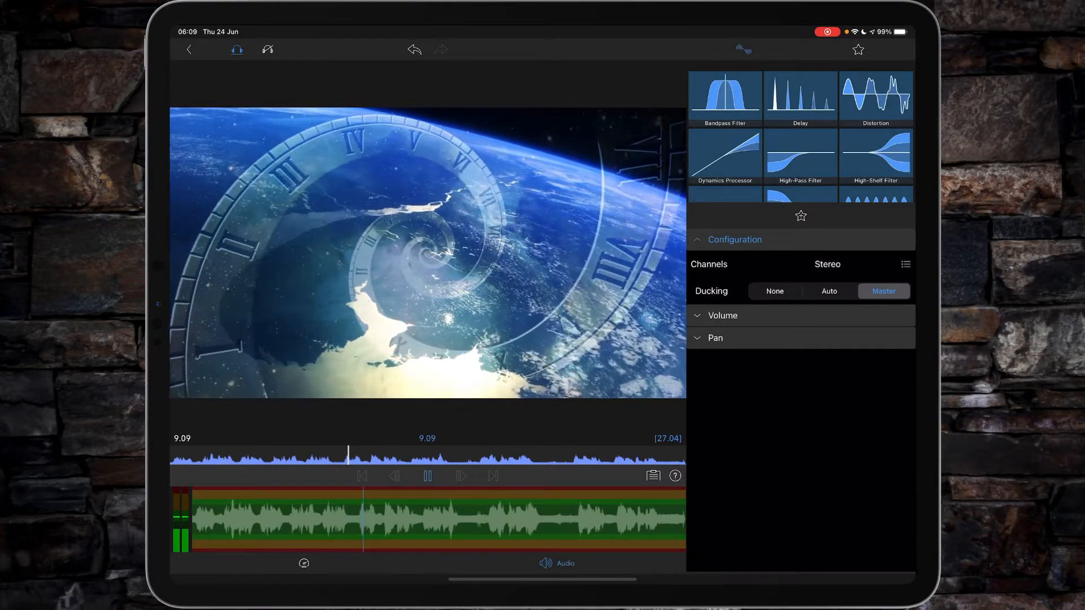
pyautogui.click(427, 476)
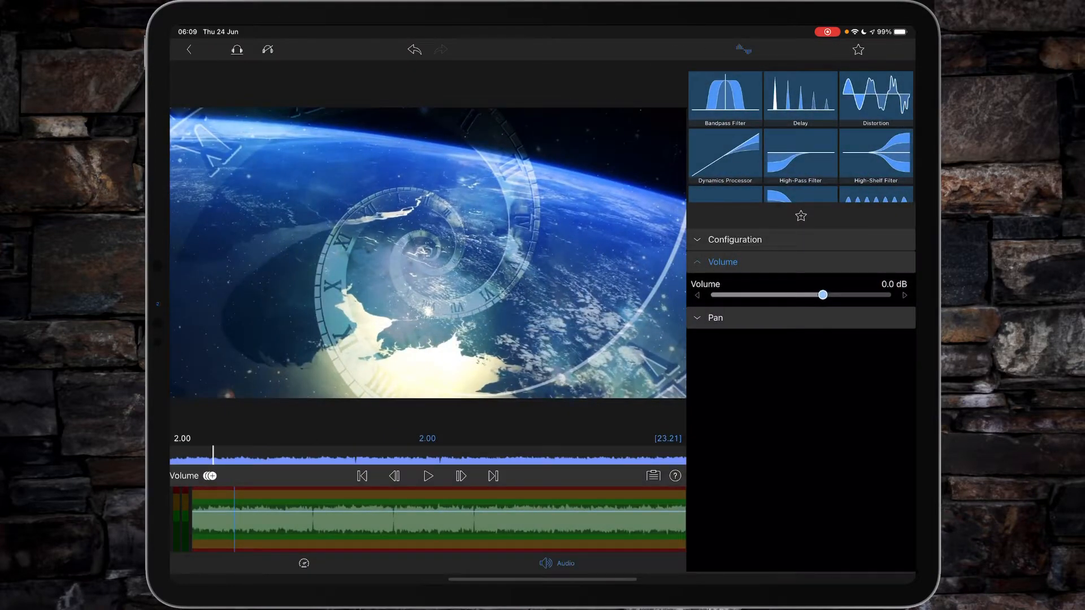
# Set the A Quiet Place music clip's ducking to None and return to the timeline.
pyautogui.click(735, 240)
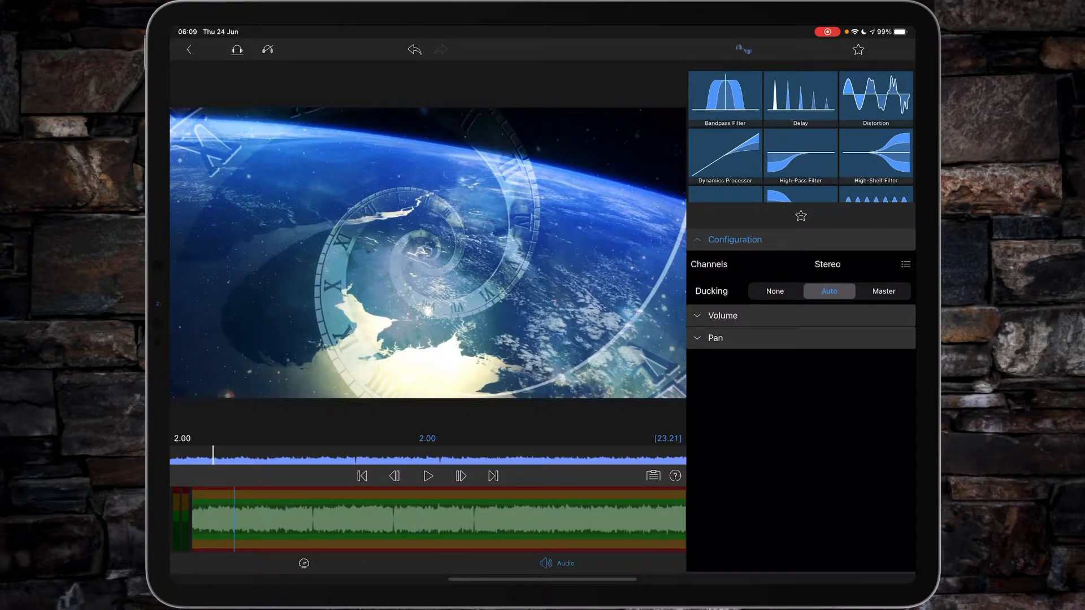
pyautogui.click(774, 290)
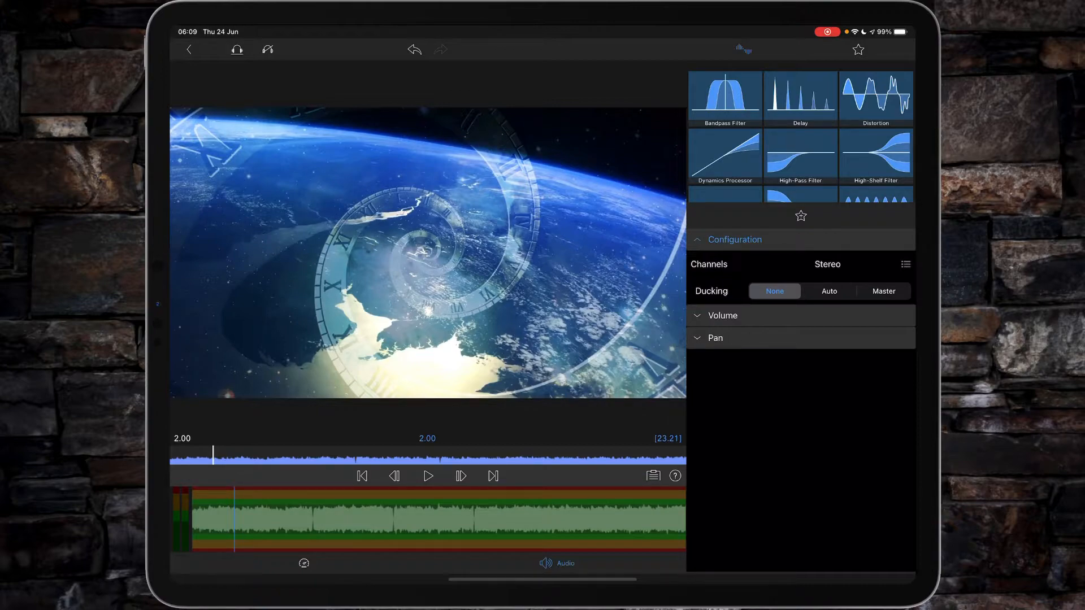
pyautogui.click(829, 291)
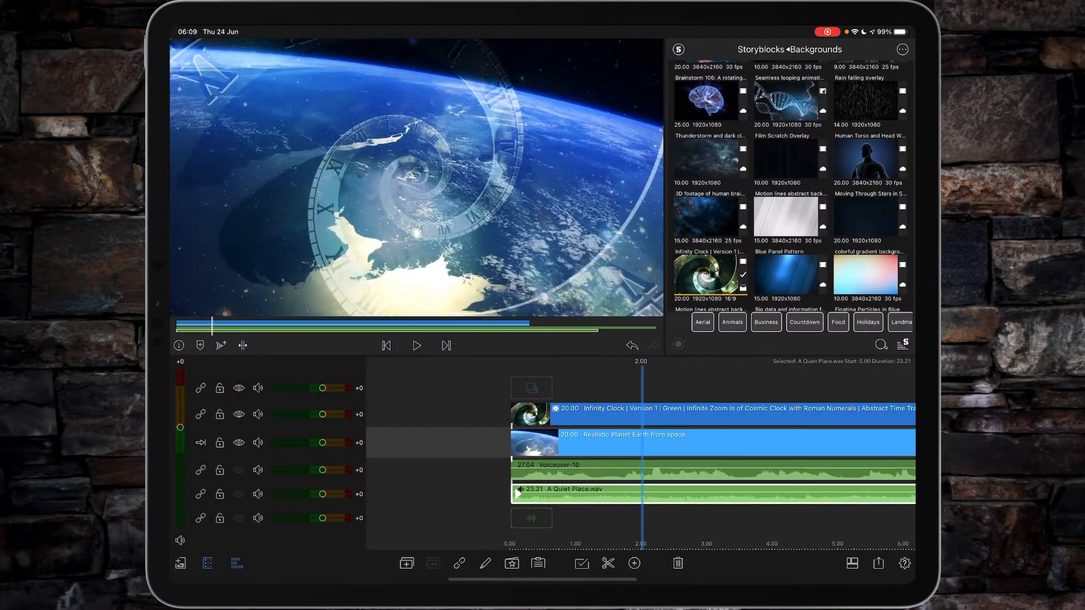
# Play through the project to hear the voiceover and music together with ducking off.
pyautogui.click(417, 346)
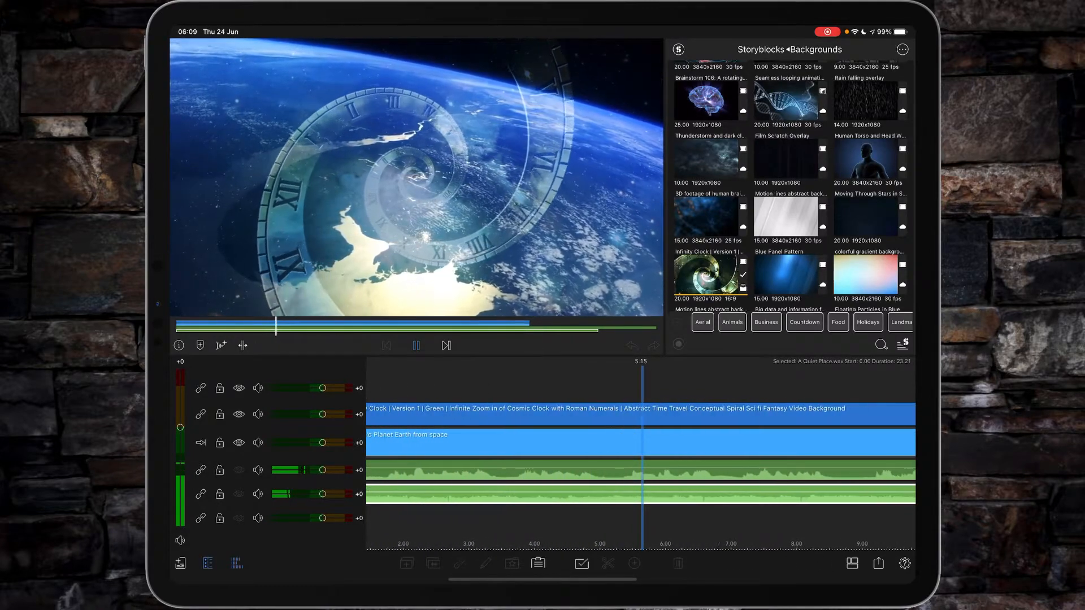
pyautogui.hscroll(3)
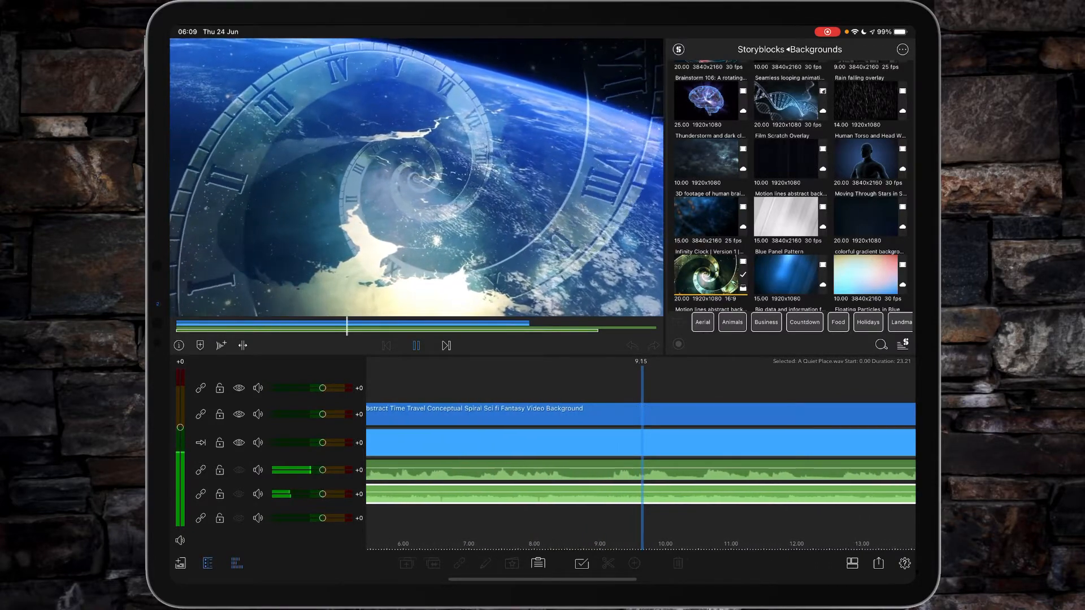
pyautogui.click(416, 346)
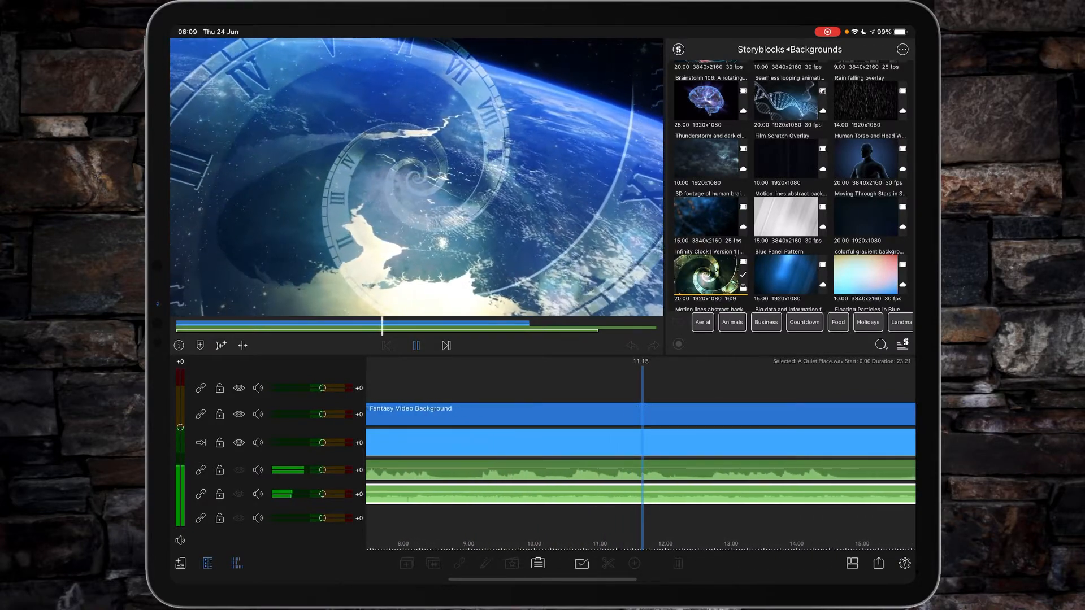
pyautogui.click(416, 346)
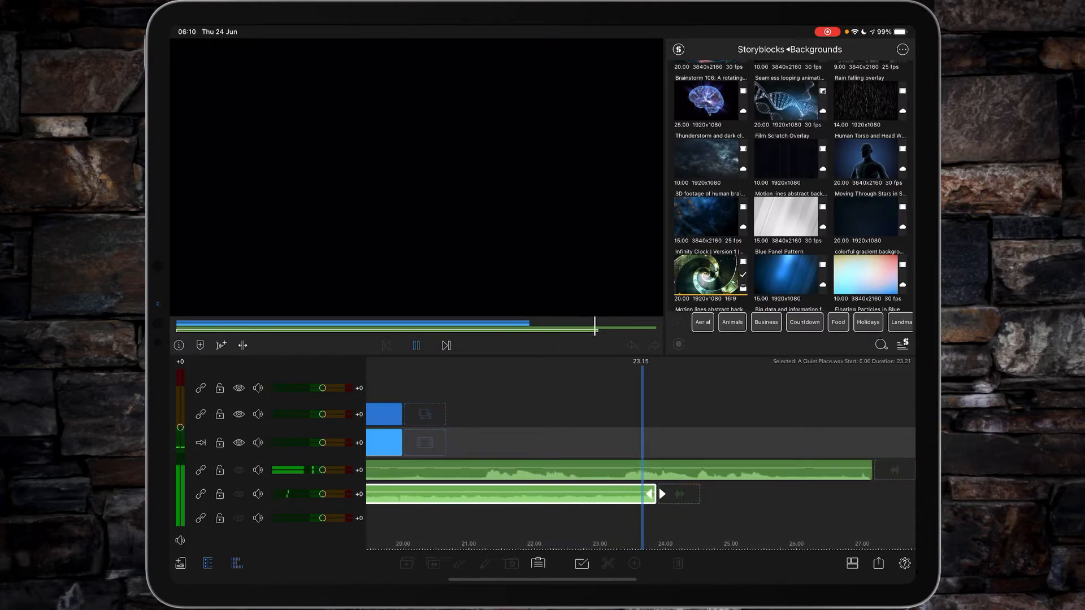
pyautogui.hscroll(3)
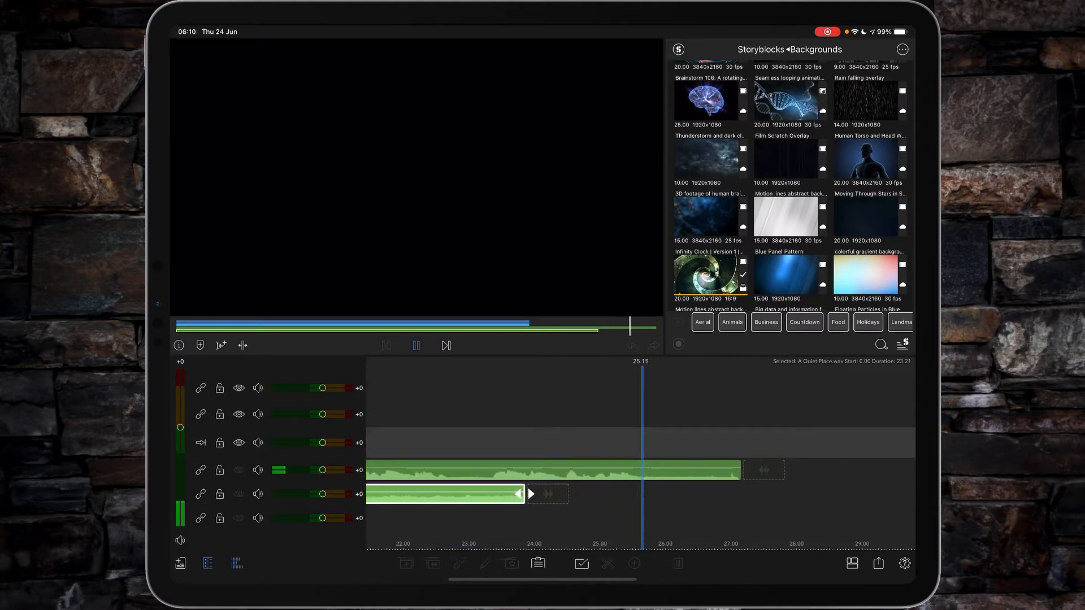
pyautogui.click(416, 346)
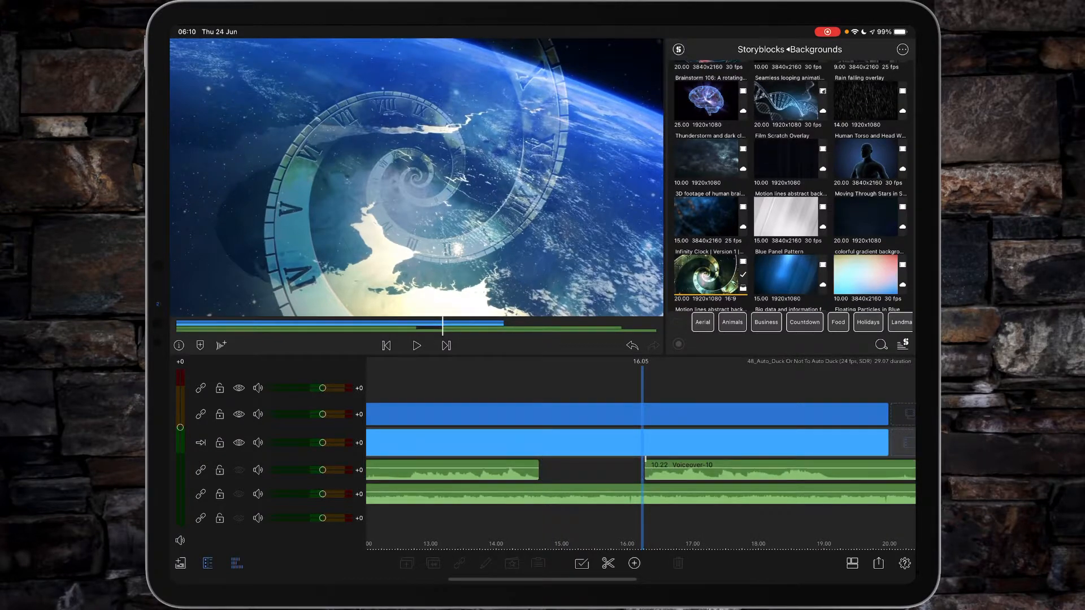
# Replay the mix, then bring up Voiceover-10's audio settings showing 0.0 dB volume.
pyautogui.click(416, 346)
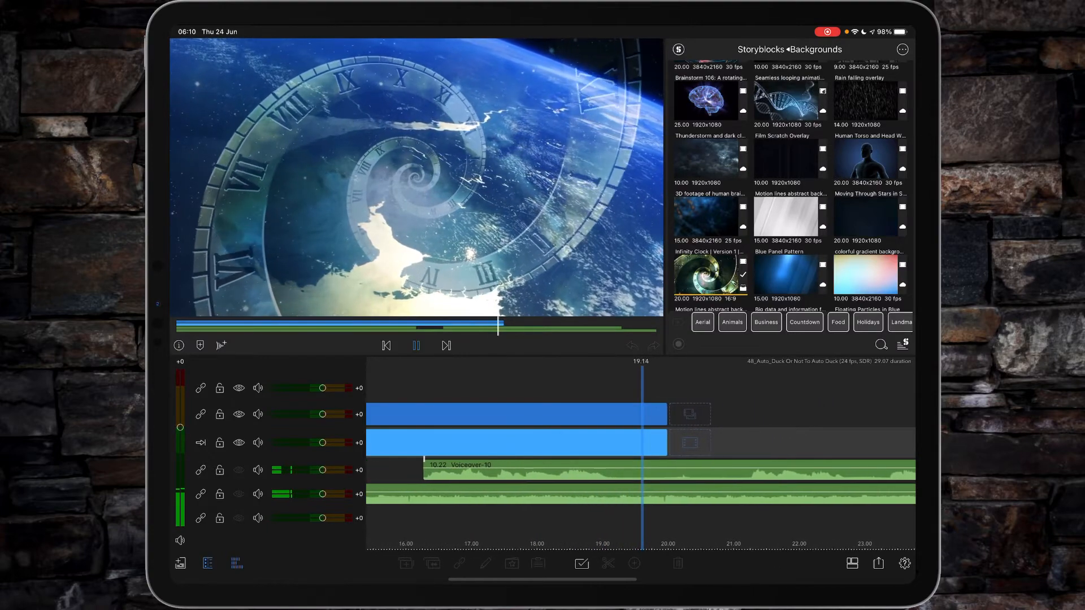
pyautogui.click(416, 345)
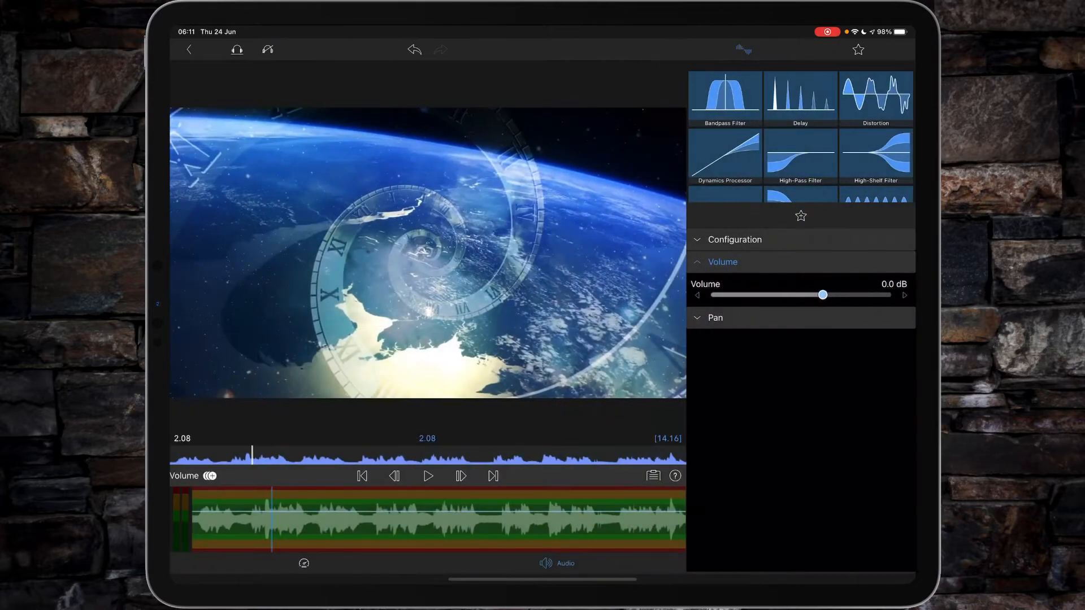
# Check that the voiceover ducks as Master and A Quiet Place.wav as Auto, then return to the timeline.
pyautogui.click(723, 261)
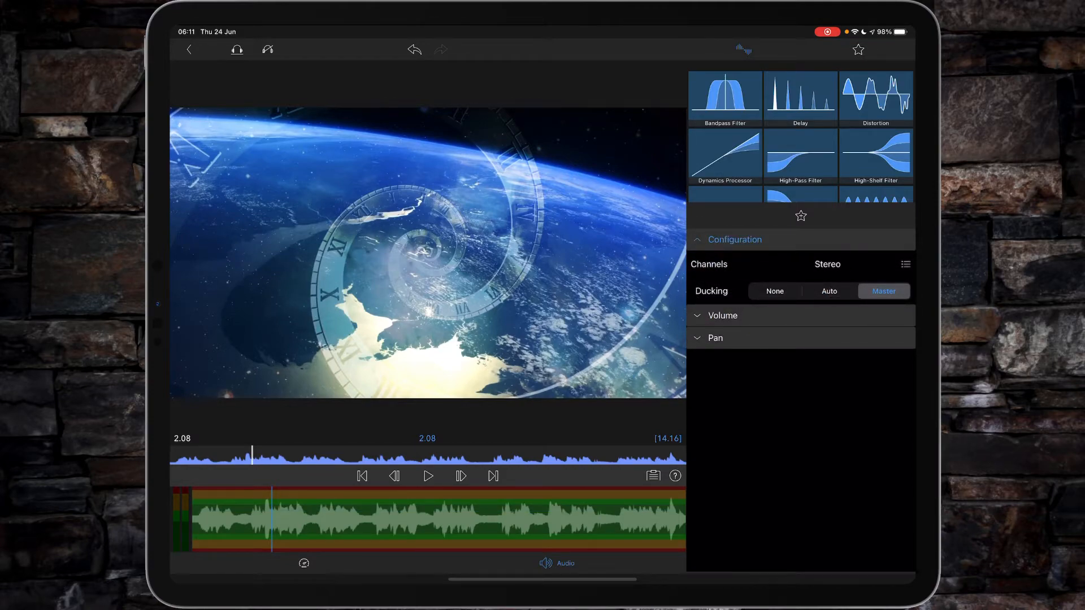
pyautogui.click(774, 291)
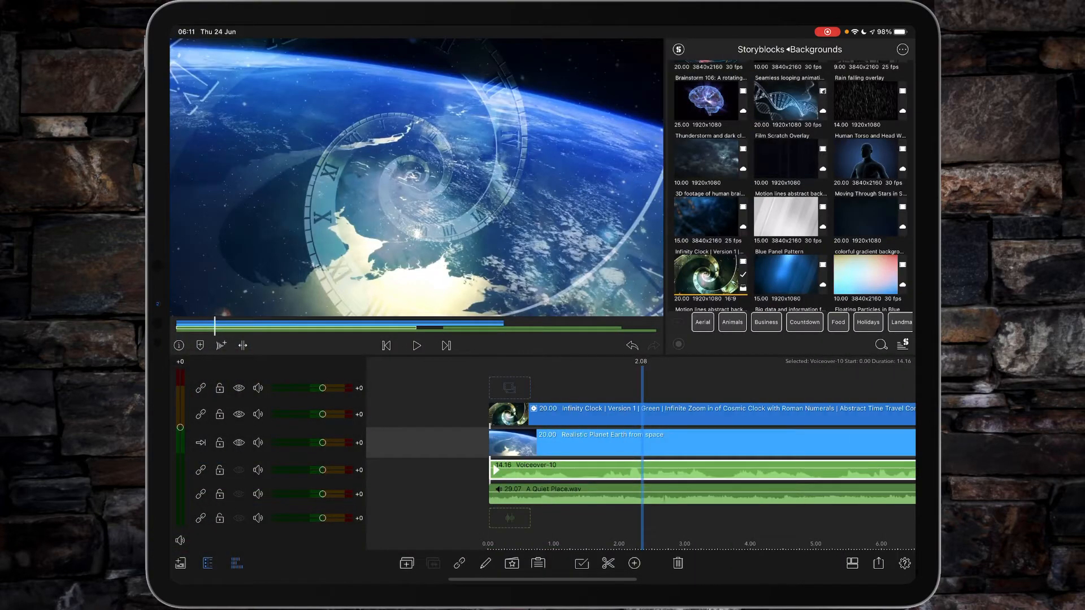
pyautogui.click(692, 489)
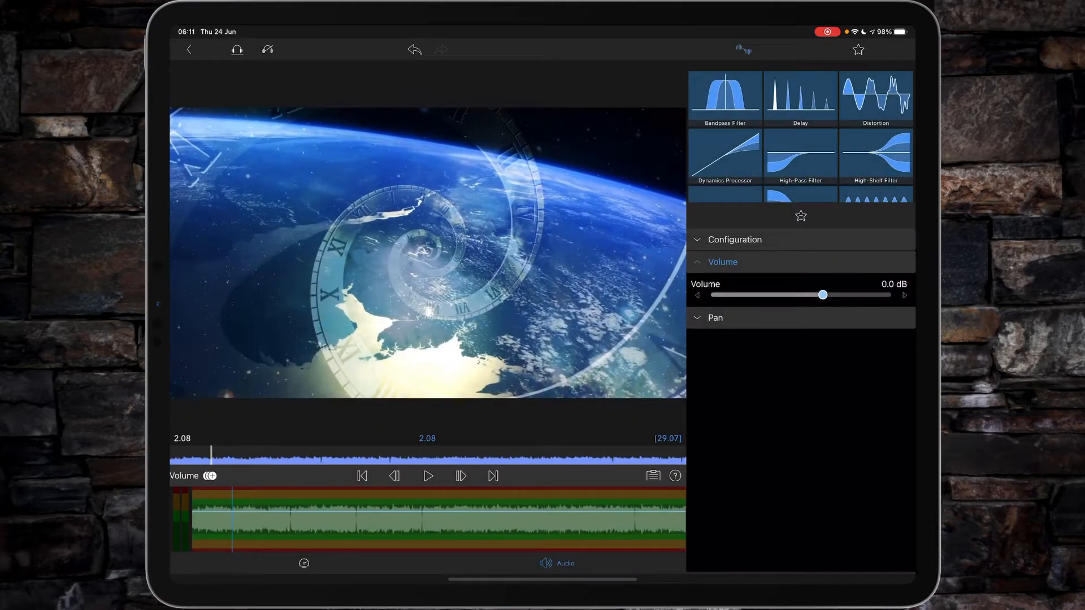
pyautogui.click(735, 240)
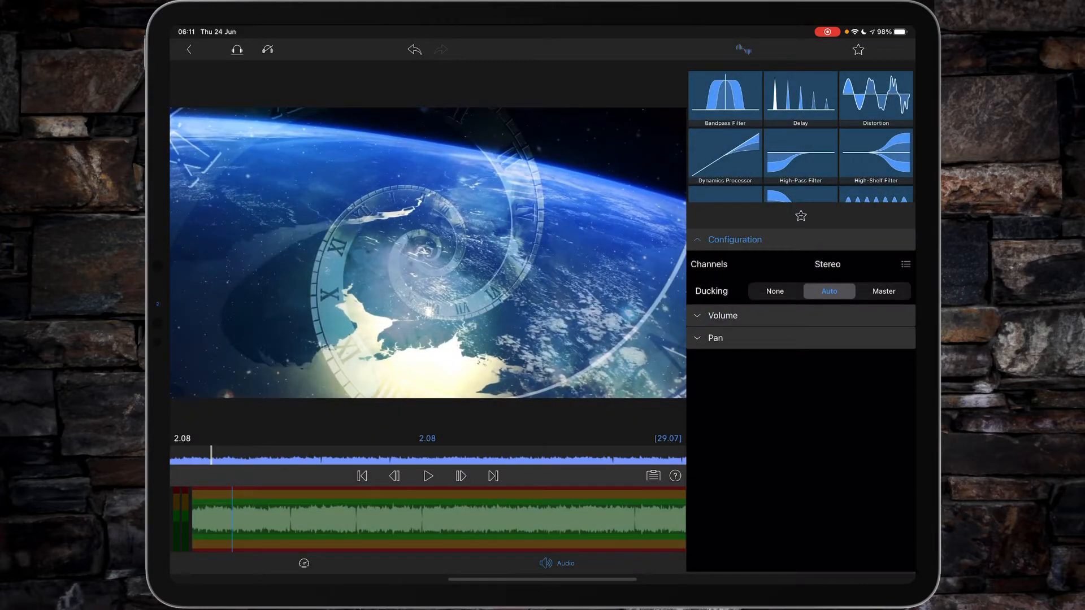
pyautogui.click(775, 290)
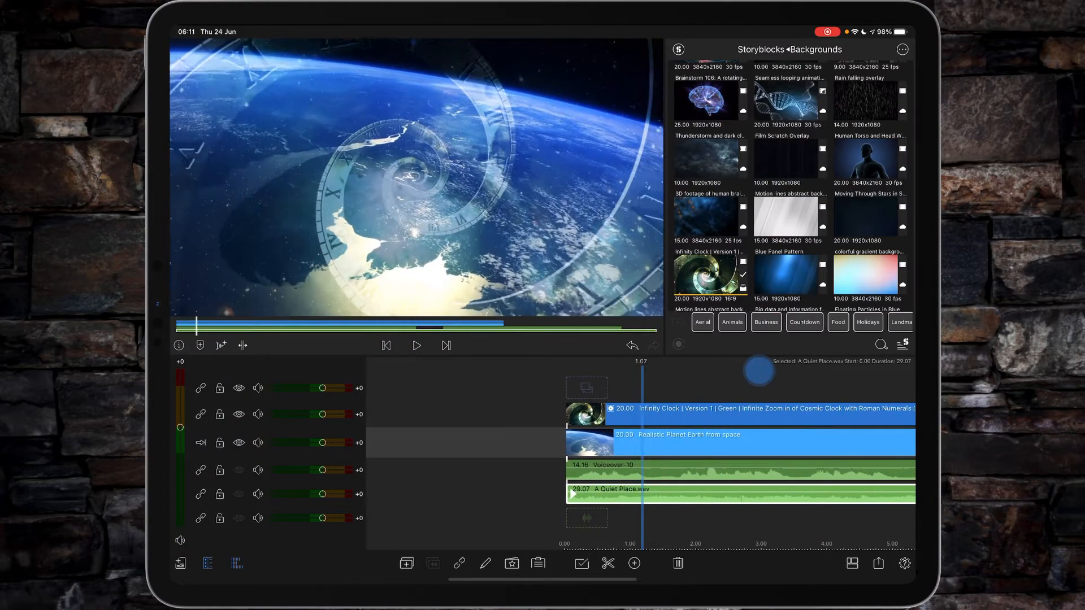
# Lower the music track level to -8 dB in the track headers and play it against the voiceover.
pyautogui.click(417, 346)
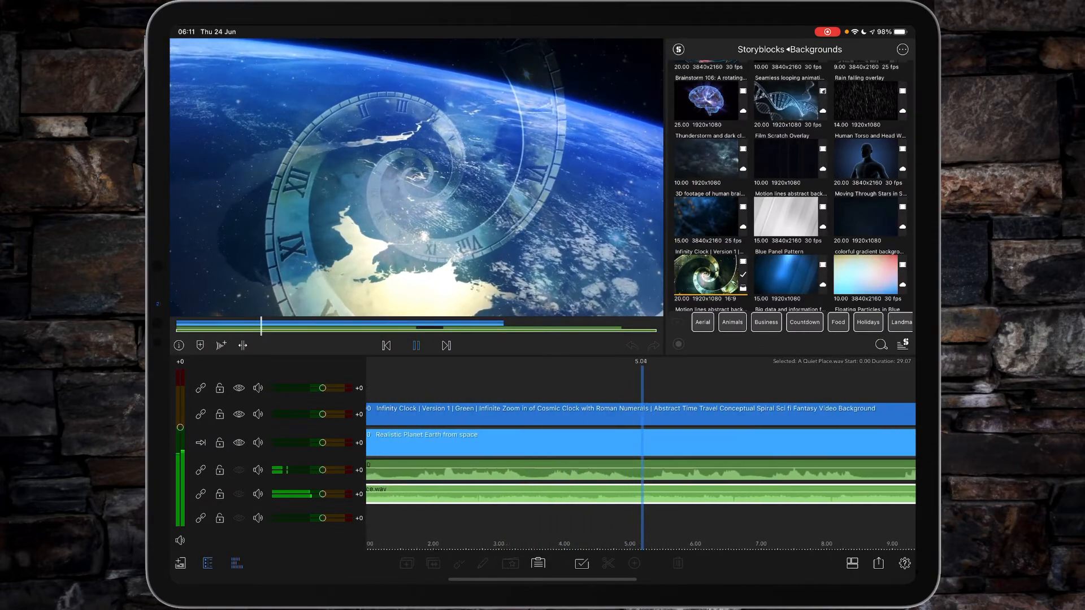
pyautogui.click(416, 345)
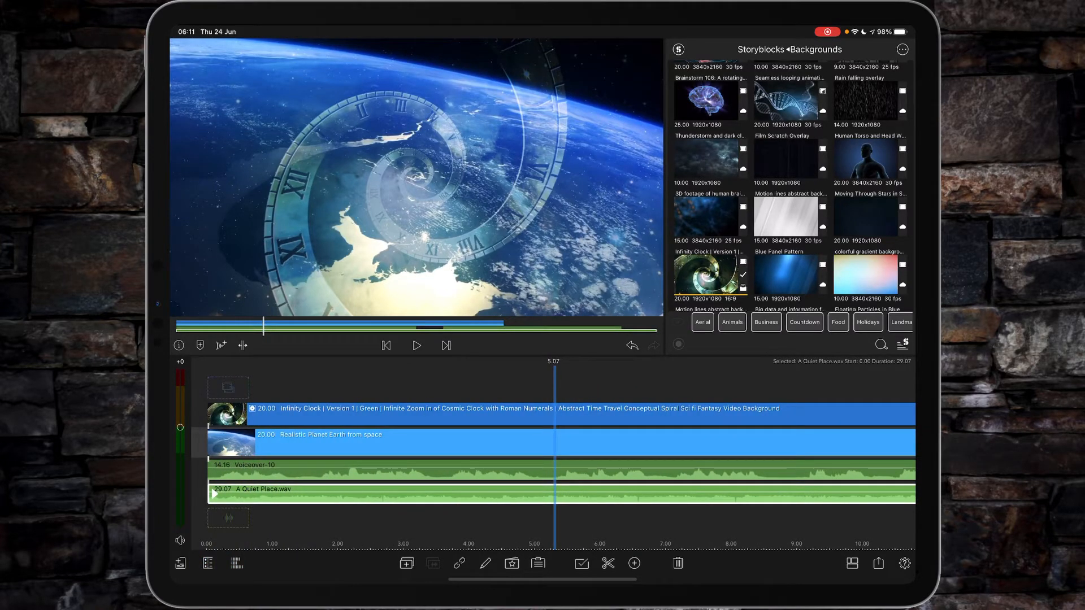
pyautogui.click(207, 563)
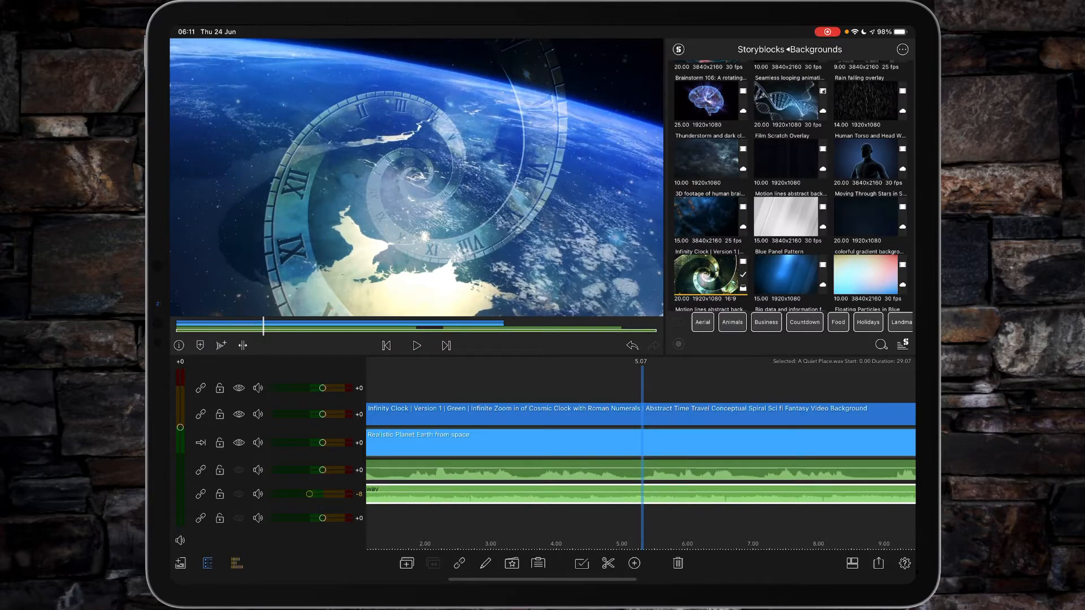
pyautogui.click(416, 346)
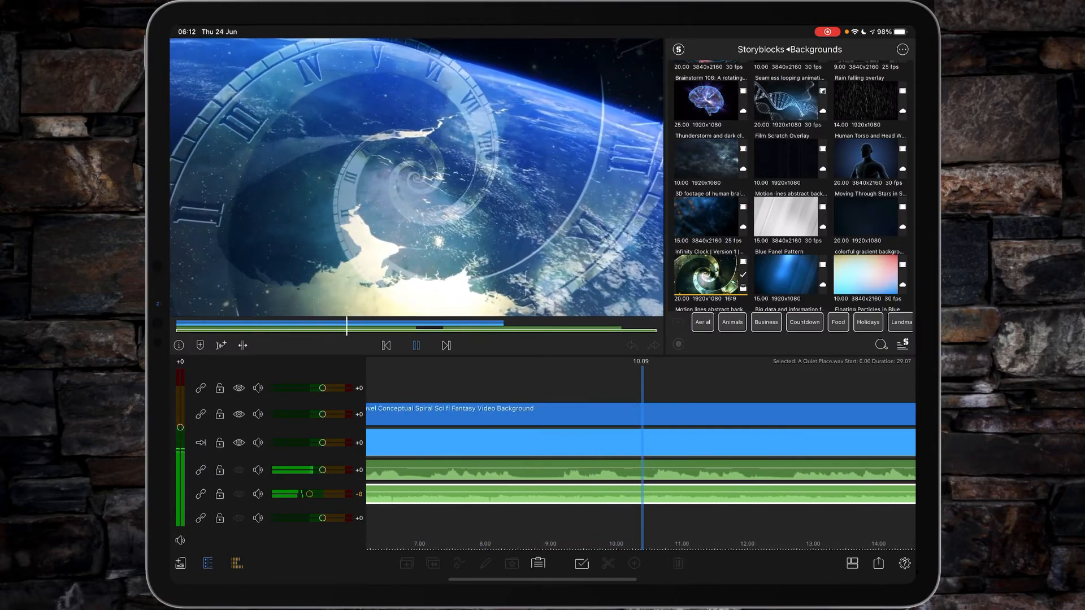
# Cut the silent pause out of Voiceover-10 near the eight-second mark, splitting it into clips.
pyautogui.click(416, 346)
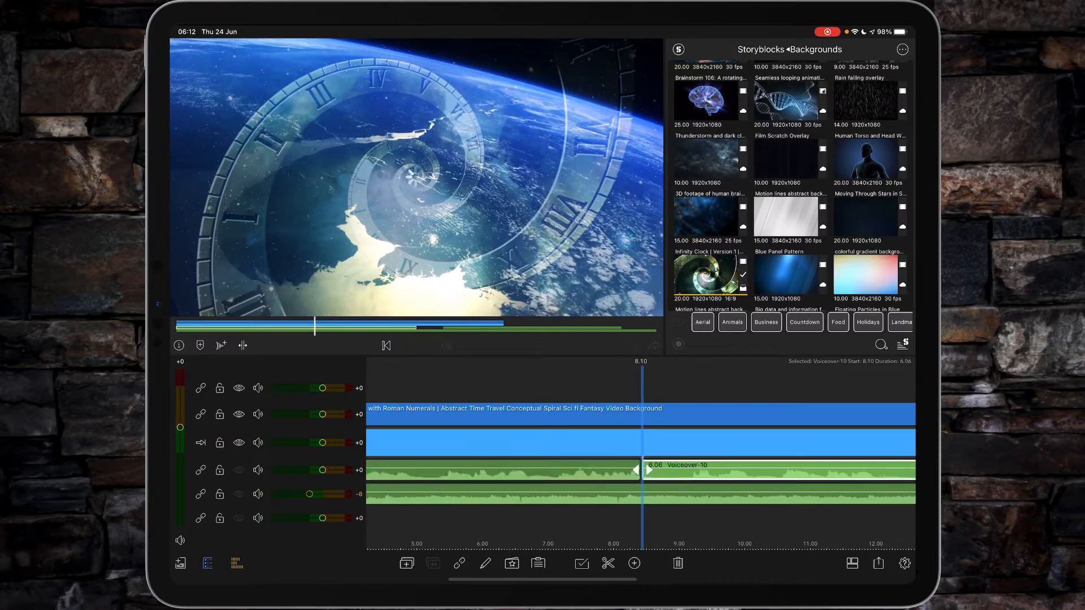
pyautogui.click(386, 346)
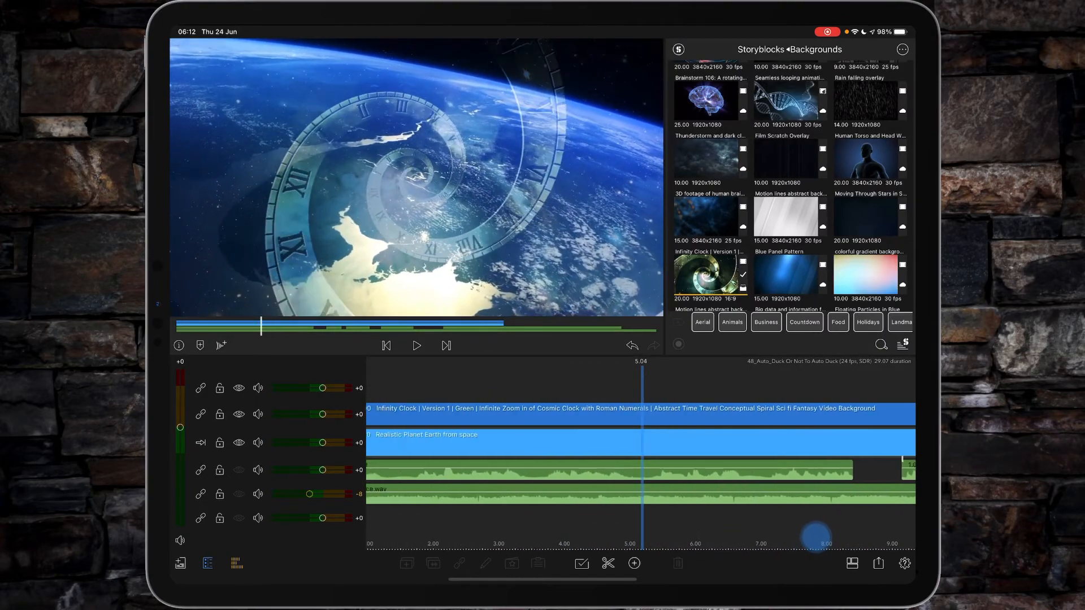
# Trim the remaining voiceover silences, set its track to +7 dB and the music to -11 dB, and play back.
pyautogui.click(416, 346)
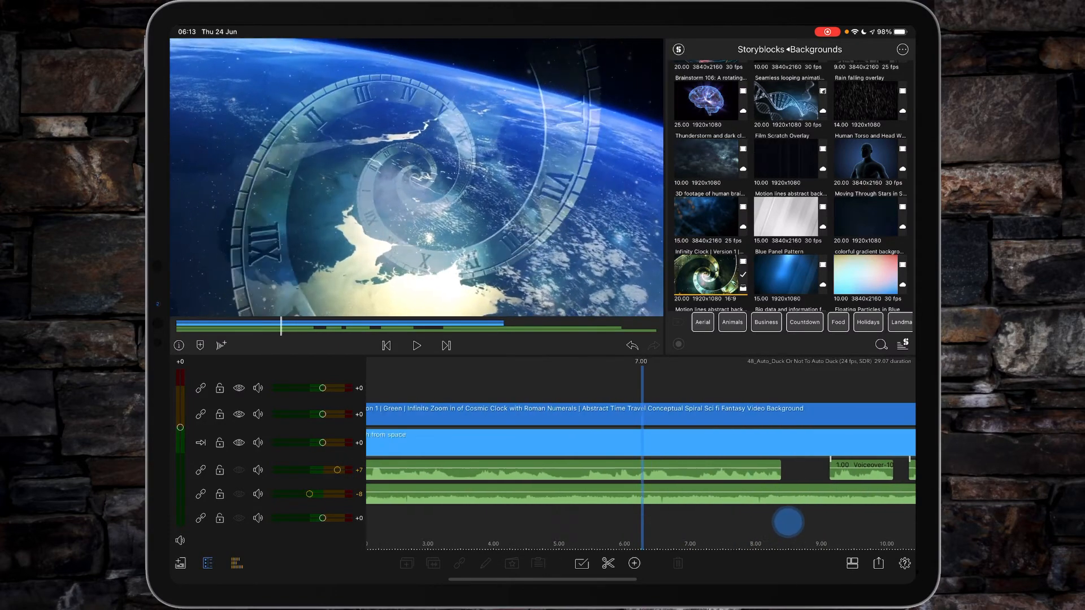
pyautogui.click(416, 346)
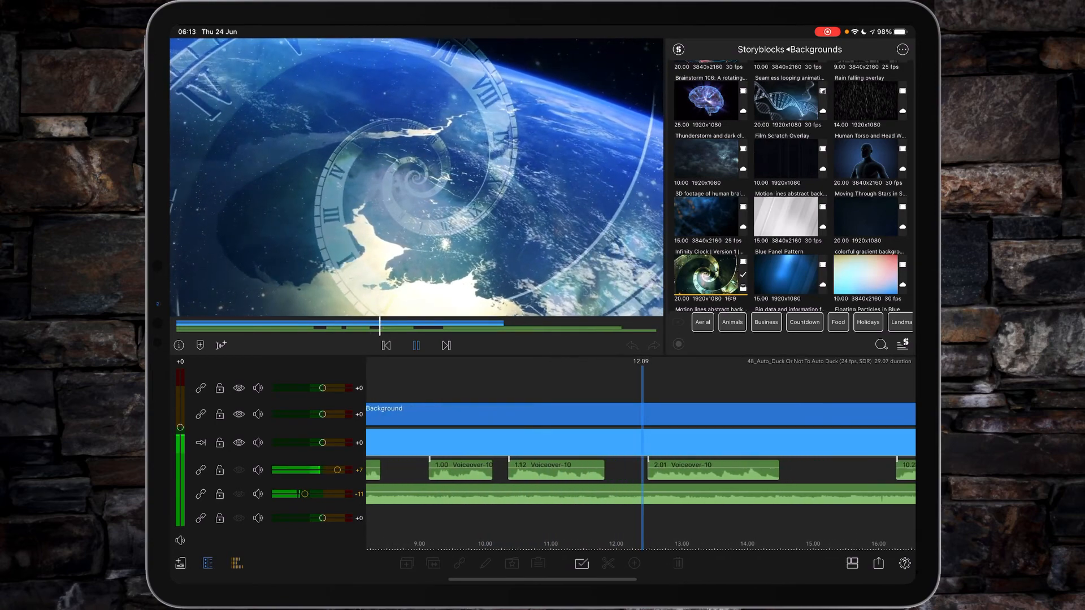
pyautogui.click(417, 346)
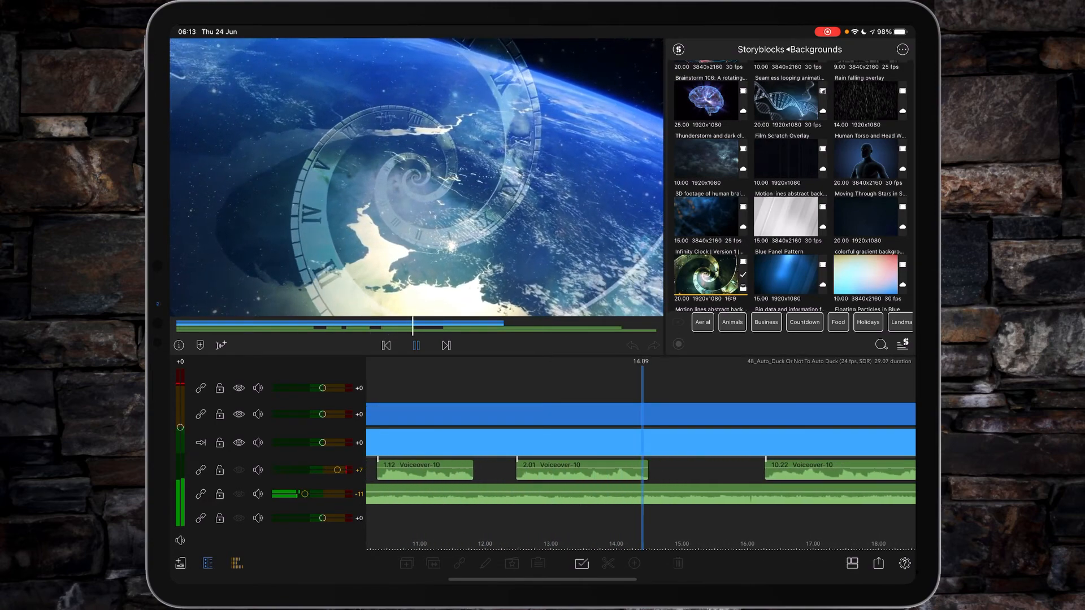
pyautogui.click(417, 346)
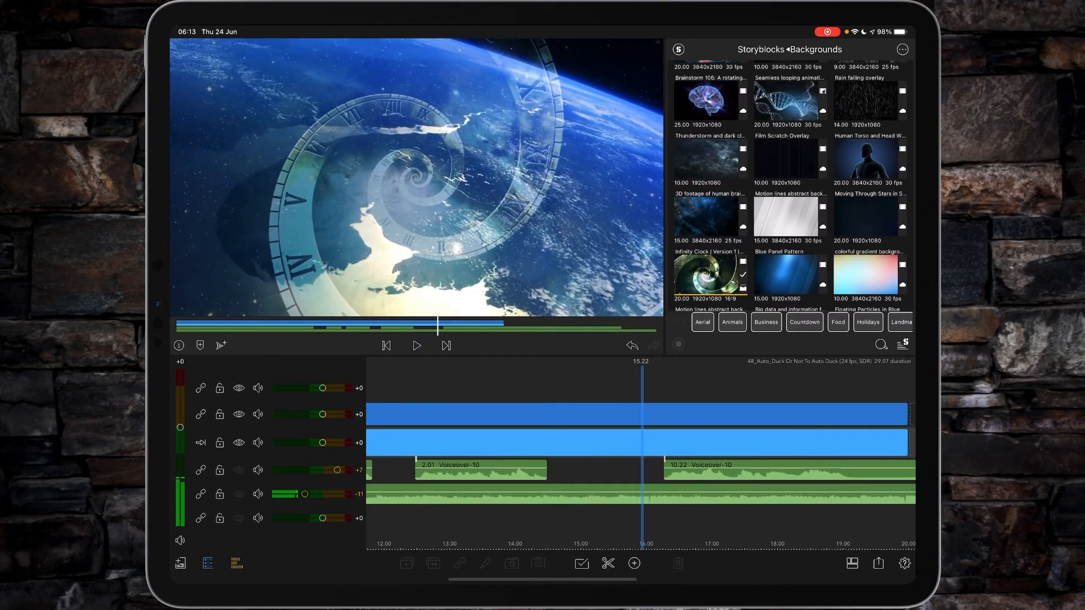